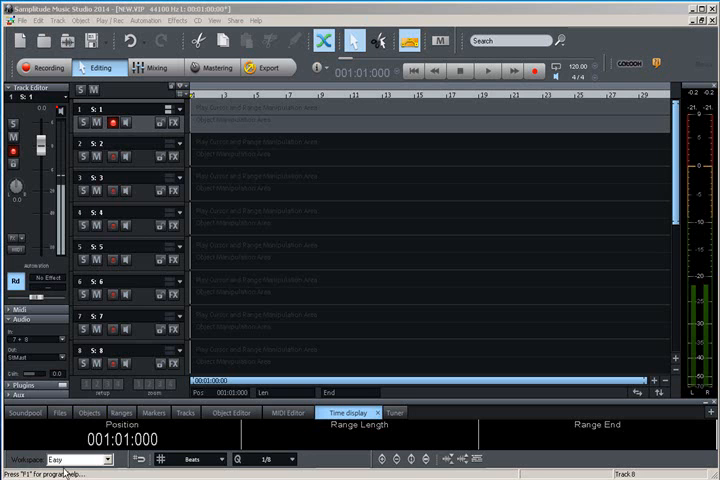
- Bring up the BPM preset list from the transport tempo display
click(104, 460)
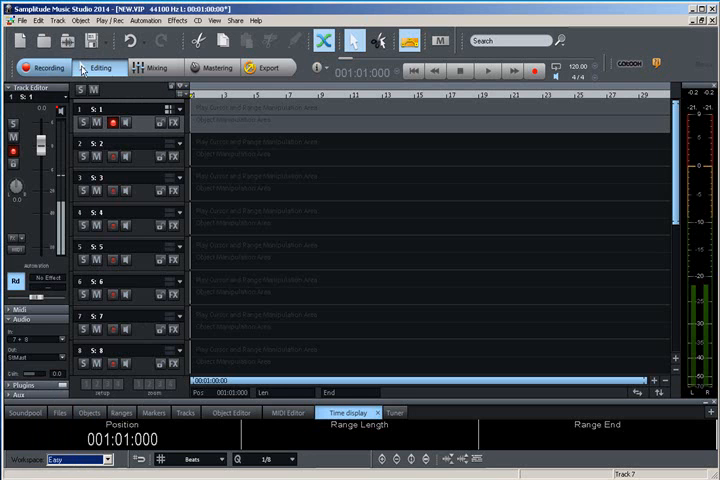
mouse_move(112, 122)
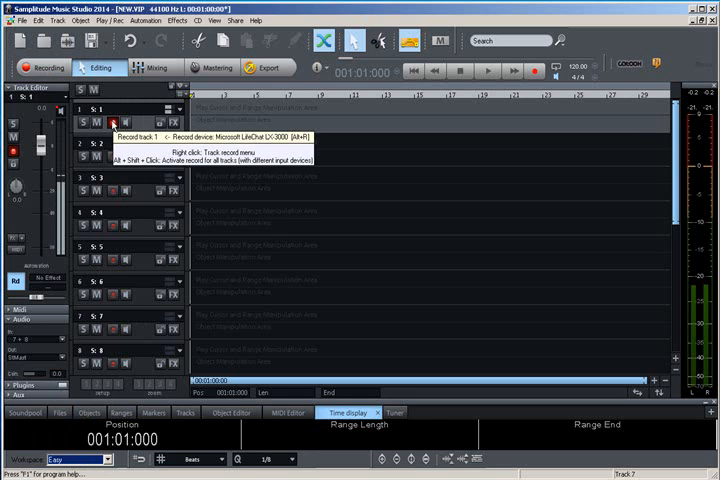
mouse_move(408, 90)
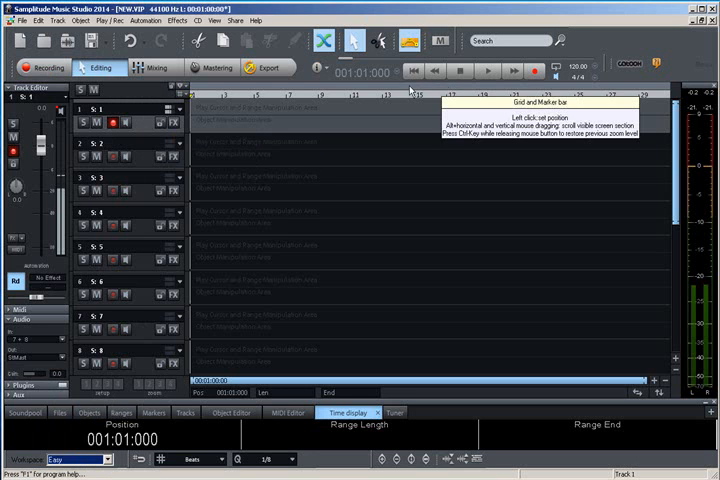
mouse_move(596, 70)
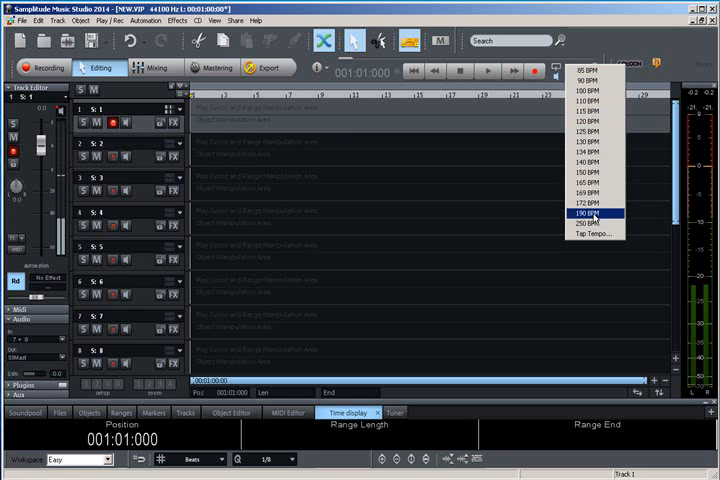
- Tap out the beat in Tap Tempo and confirm a project tempo of 110 BPM
click(594, 232)
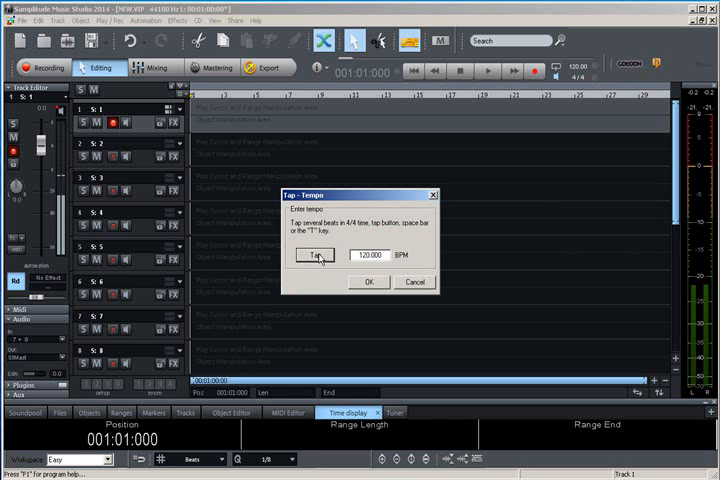
click(316, 256)
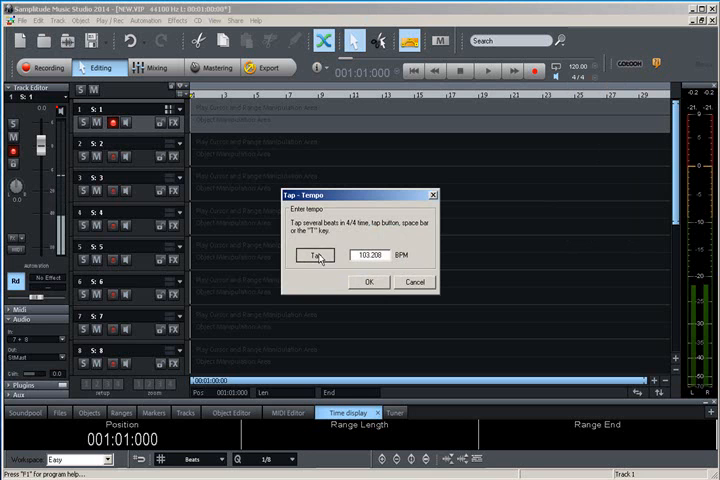
click(316, 256)
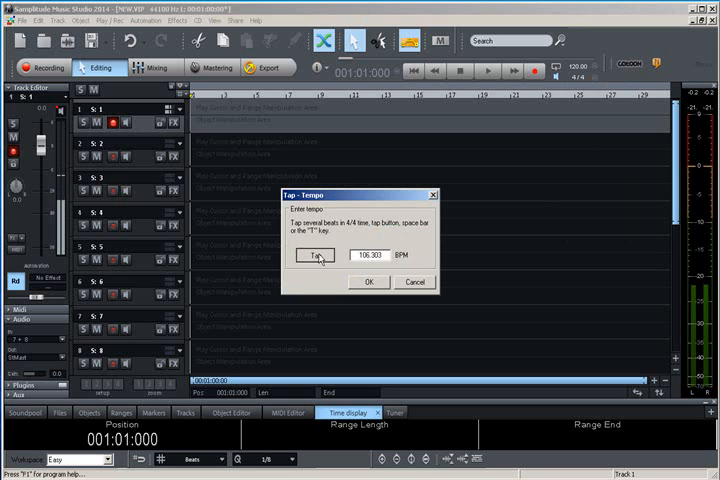
click(312, 256)
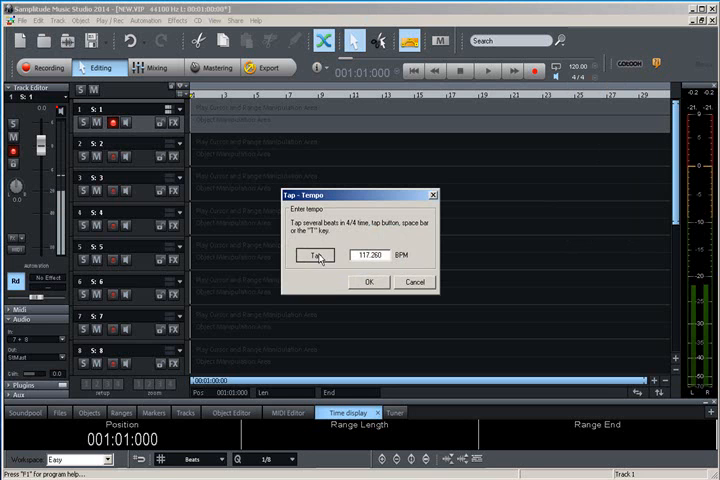
click(316, 256)
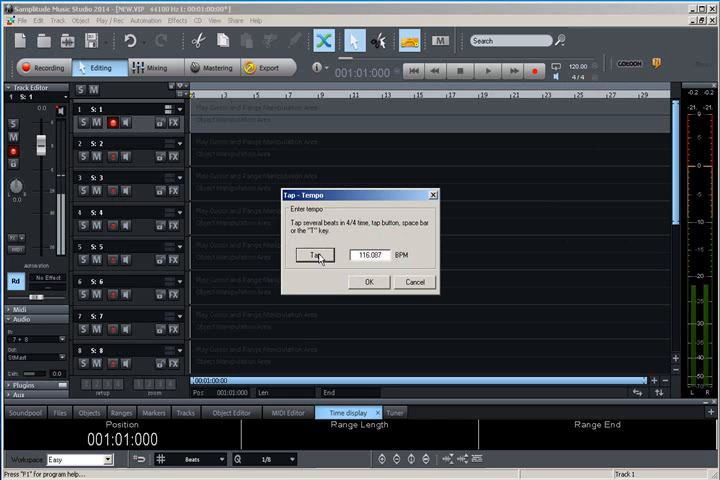
click(314, 254)
text(110)
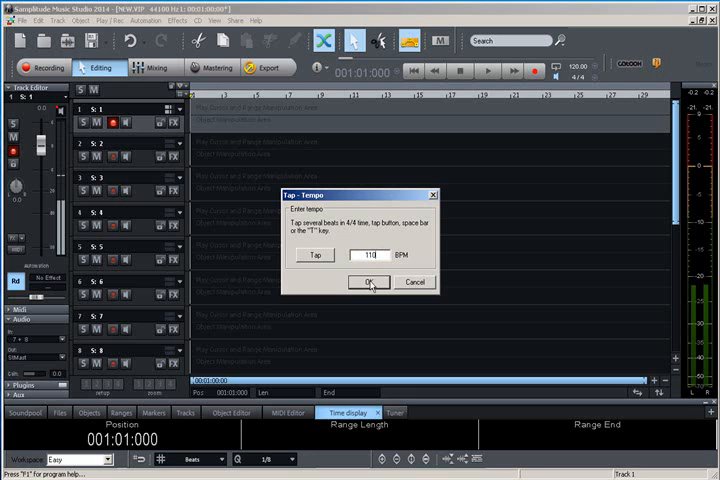
click(368, 280)
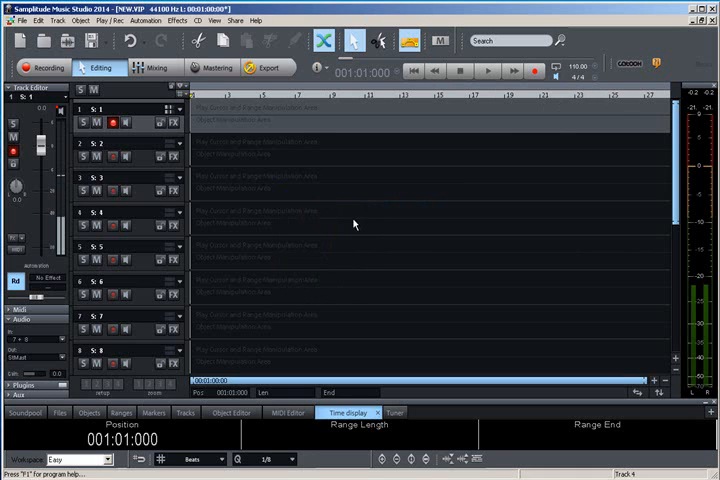
mouse_move(202, 96)
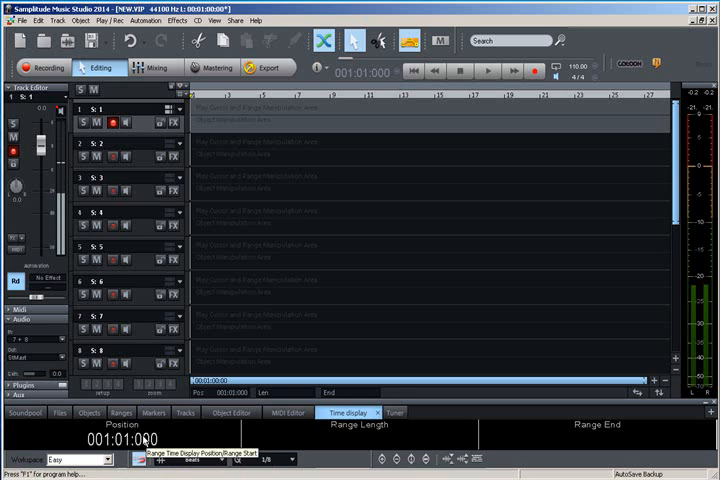
click(192, 460)
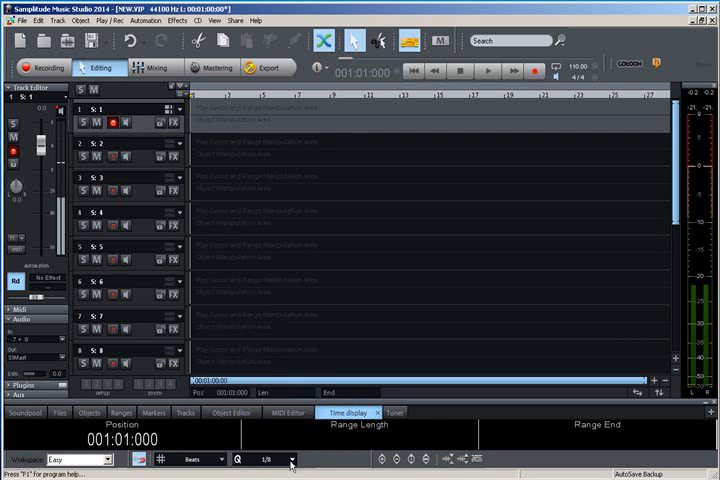
click(272, 460)
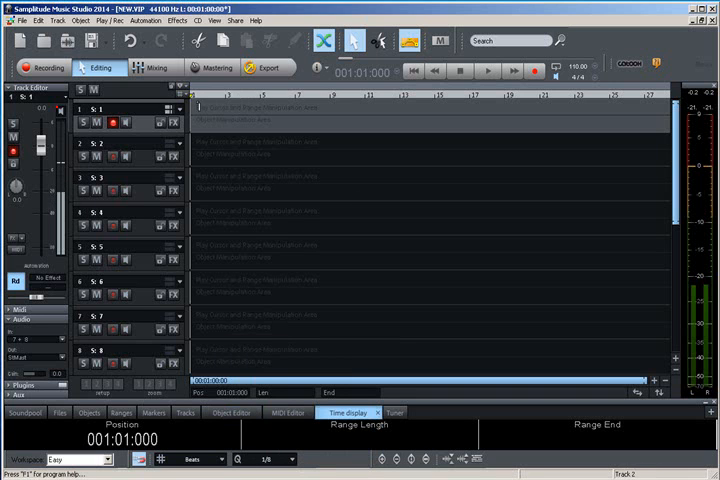
click(114, 122)
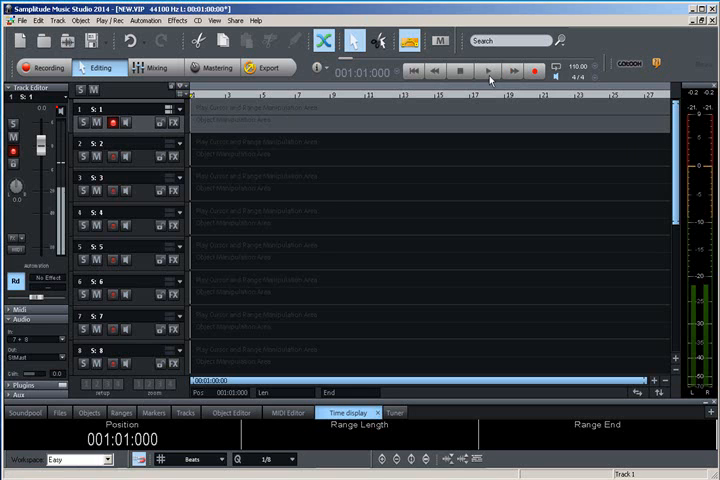
mouse_move(488, 72)
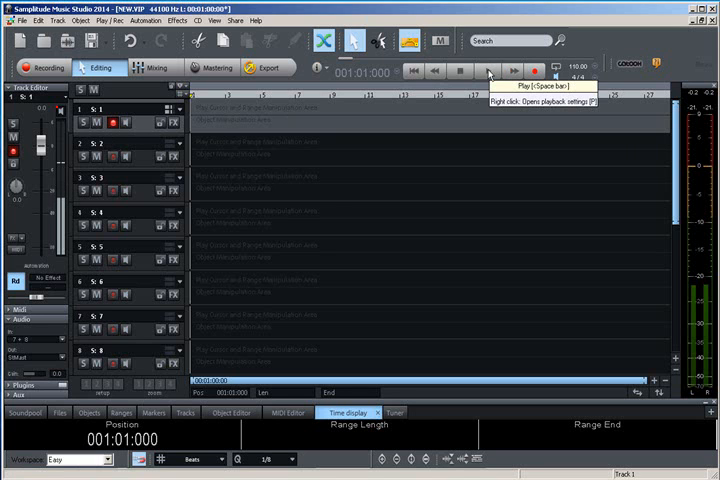
- Bring up the playback and audio system options from the Play button
click(488, 70)
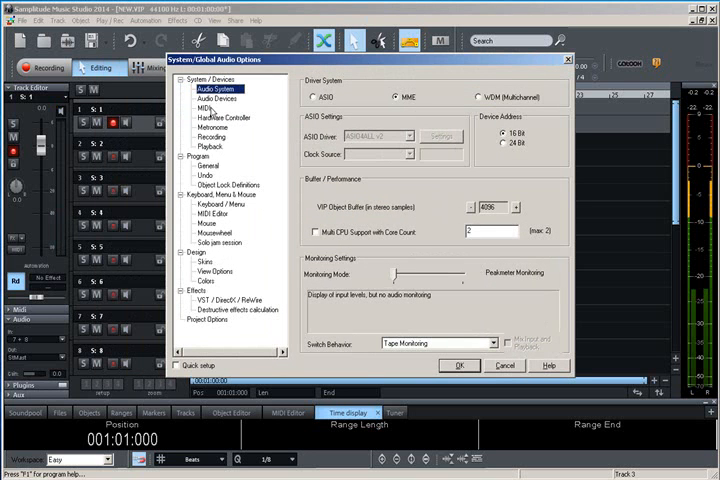
- Review the Metronome page, its sound file browser and the Hardware Controller page
click(210, 128)
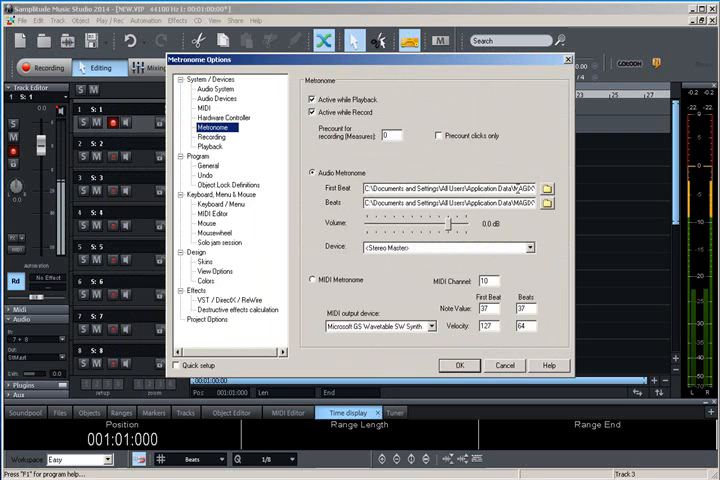
click(444, 188)
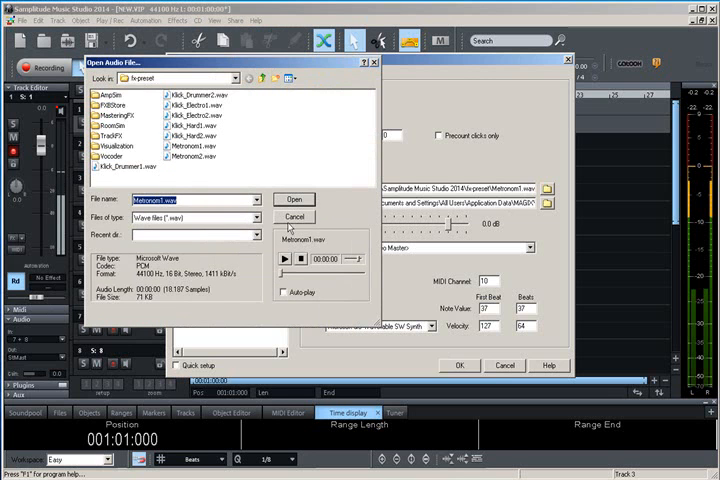
click(294, 200)
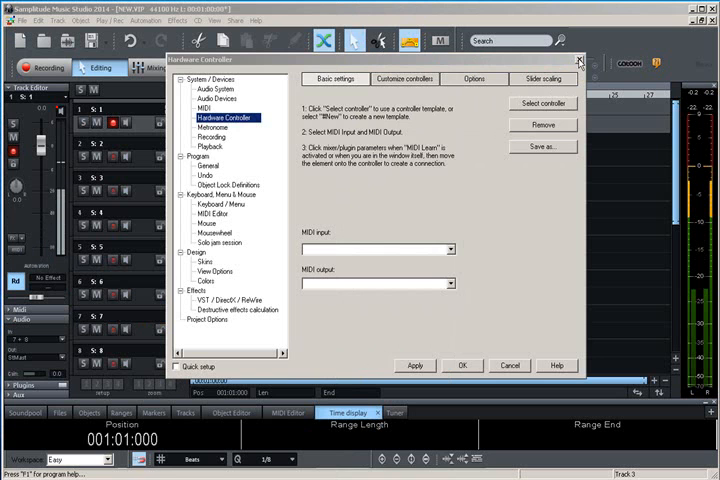
mouse_move(580, 64)
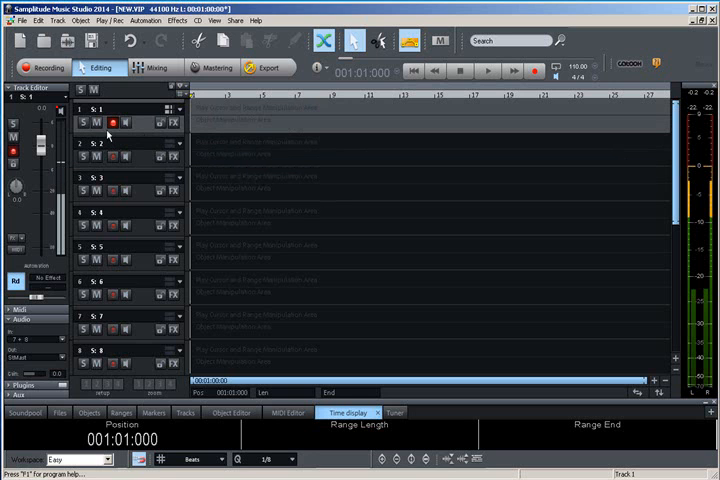
mouse_move(112, 122)
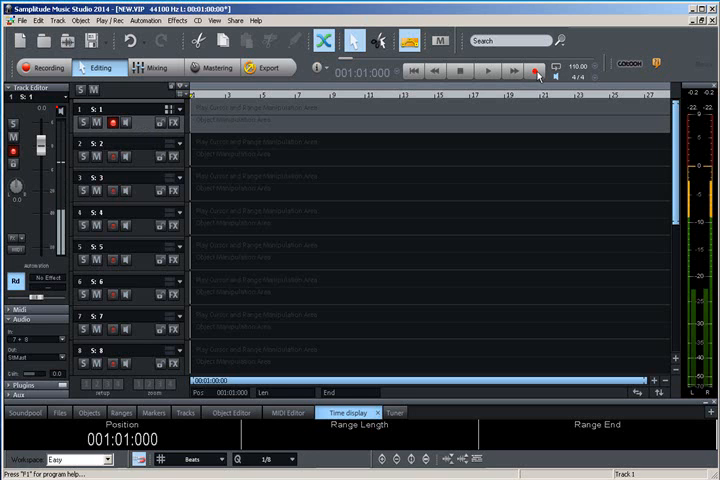
mouse_move(536, 72)
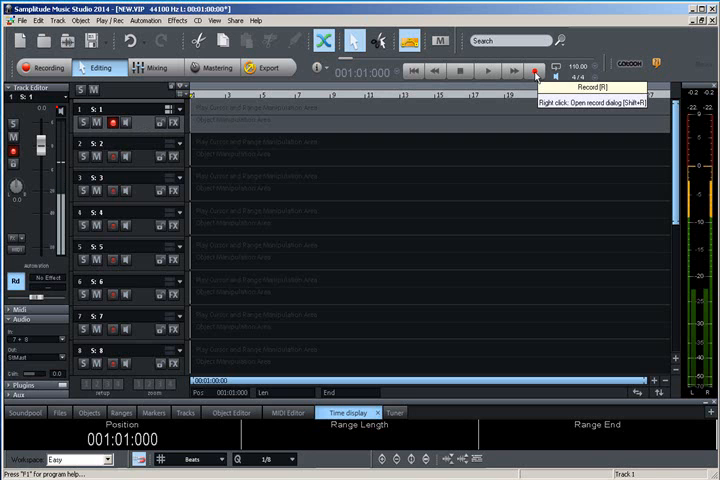
- Start recording the vocal on track 1 and let the playhead run
click(532, 70)
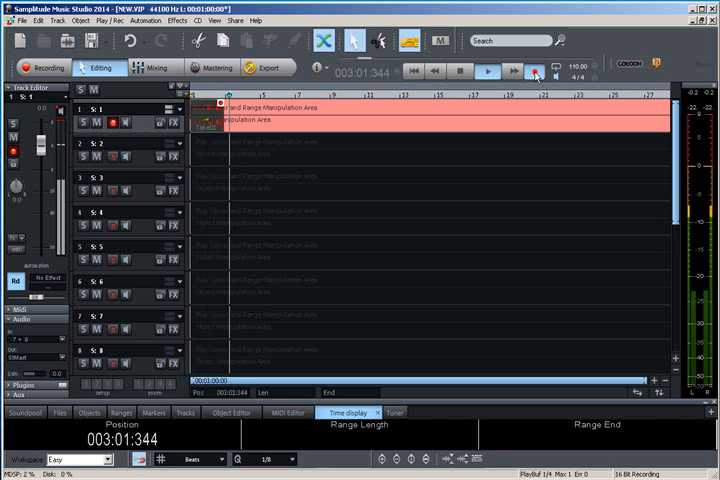
click(488, 70)
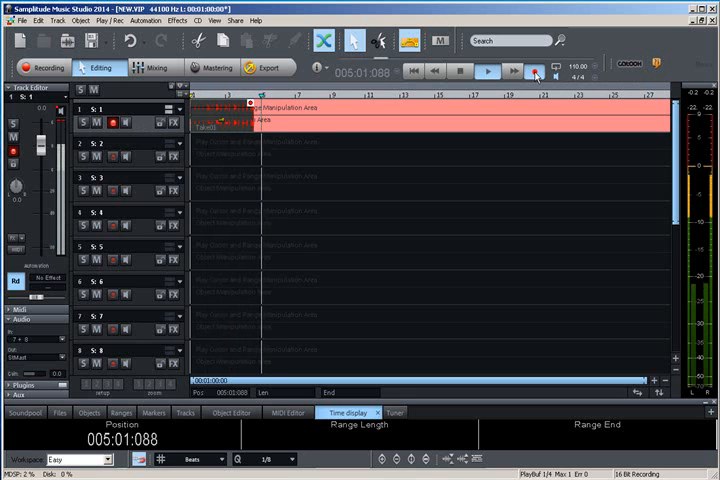
click(488, 70)
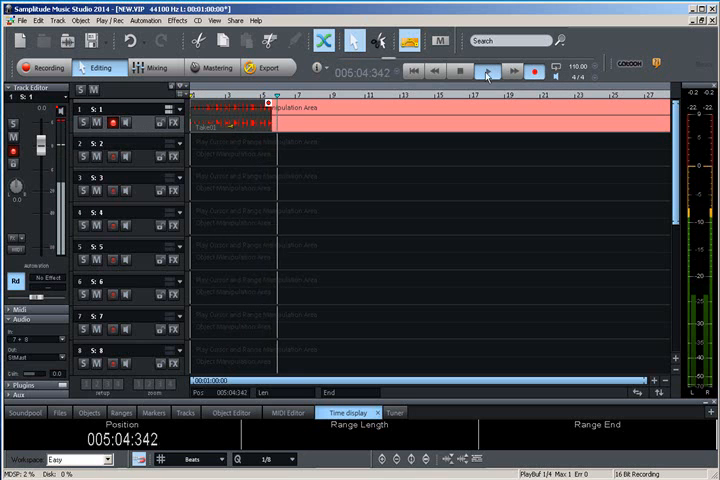
click(486, 70)
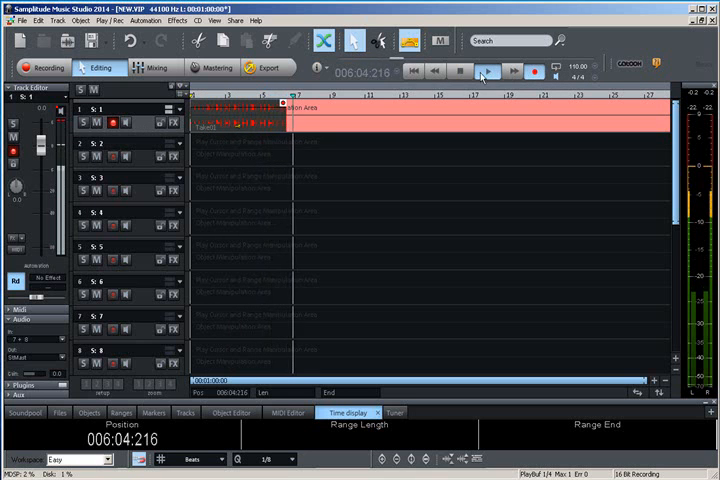
click(458, 70)
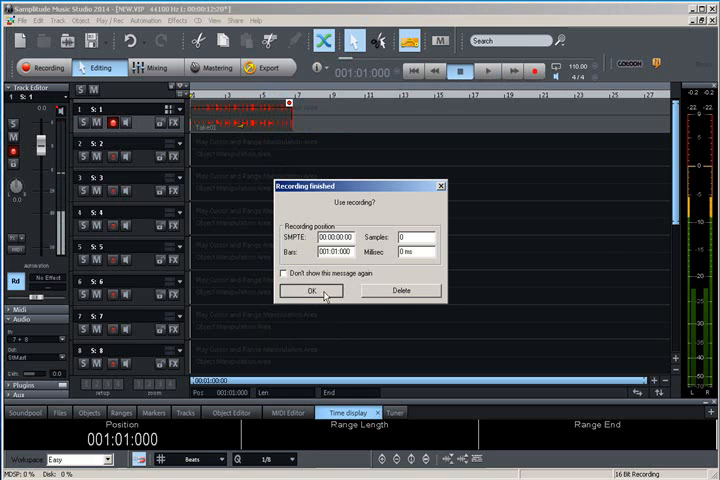
- Keep the finished vocal take as a stereo waveform on track 1
click(312, 290)
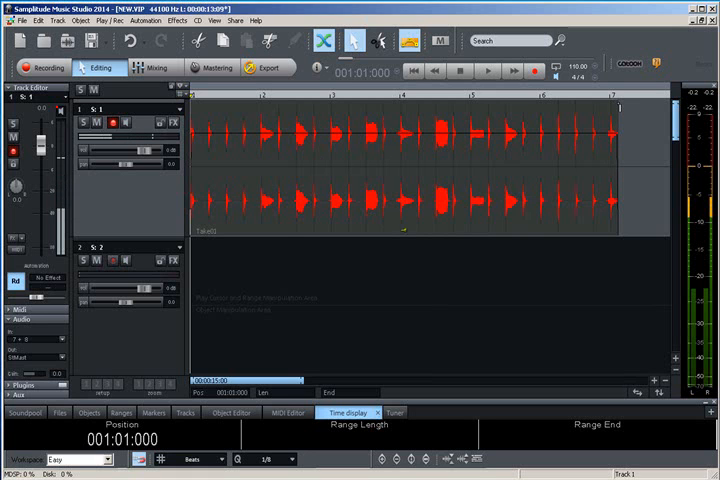
mouse_move(620, 220)
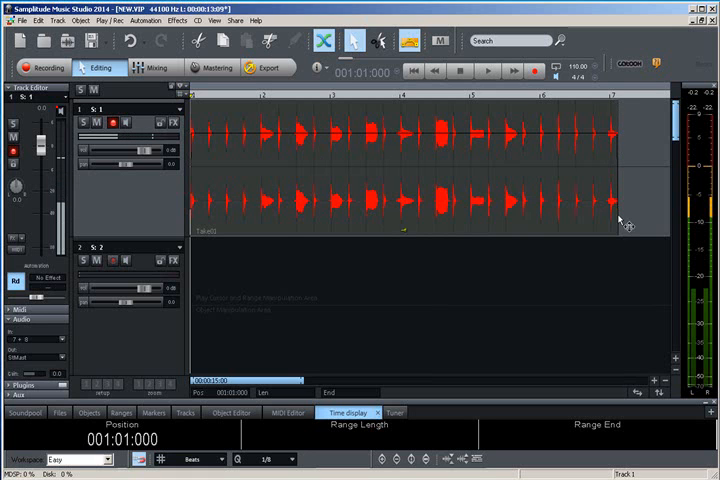
mouse_move(624, 204)
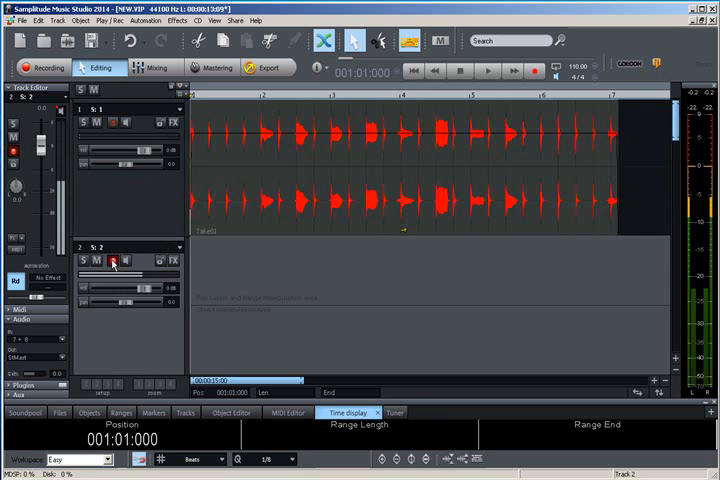
- Arm the second track for recording
click(112, 260)
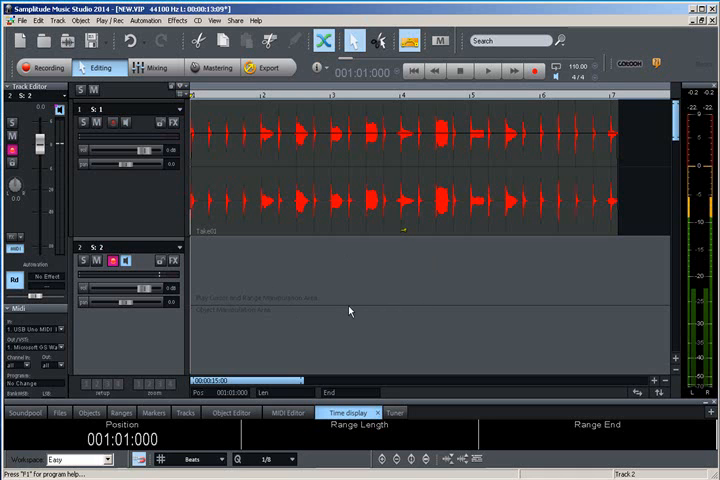
mouse_move(476, 336)
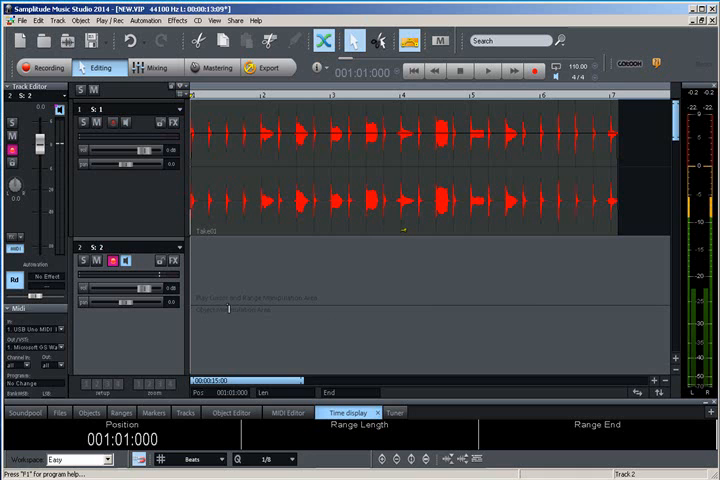
mouse_move(256, 334)
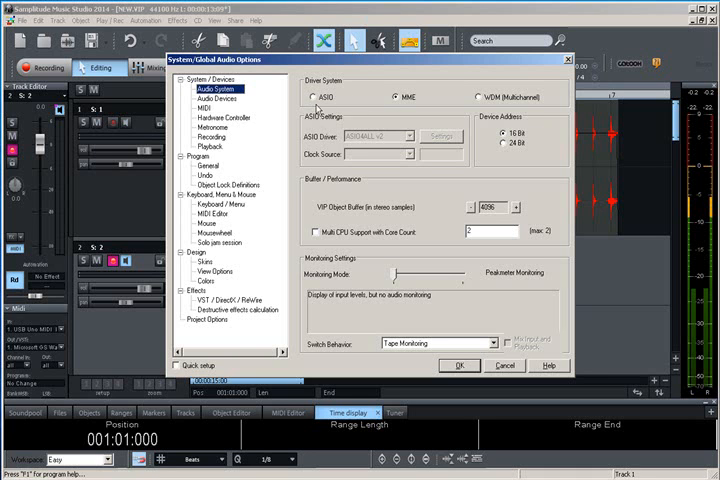
- Try ASIO and WDM drivers, settle on MME and confirm the audio settings
click(308, 96)
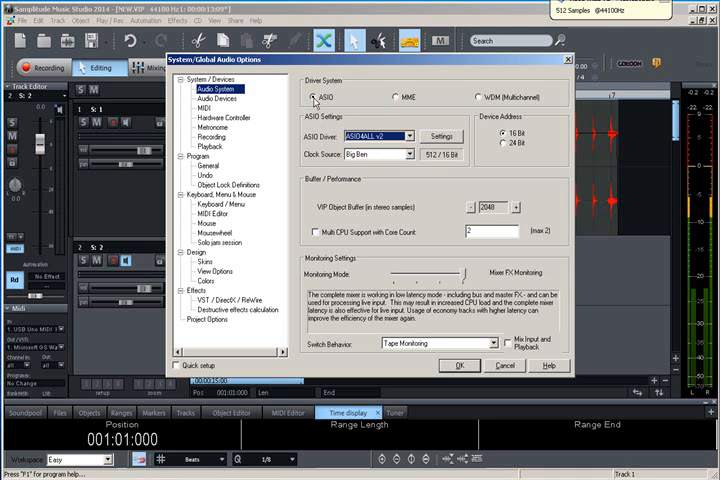
click(390, 96)
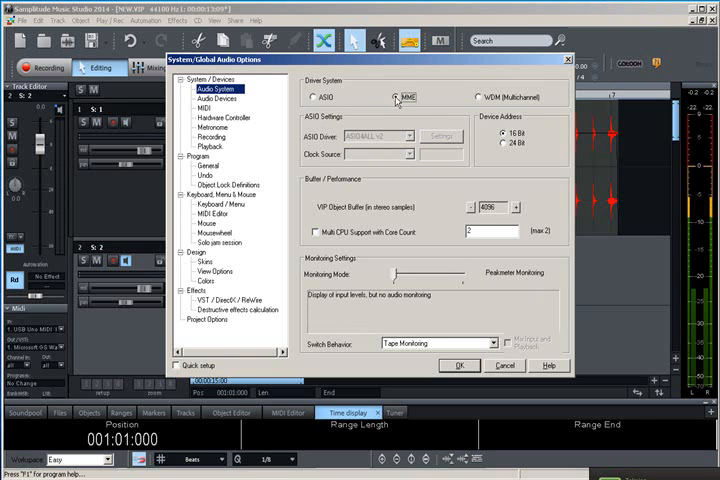
click(392, 96)
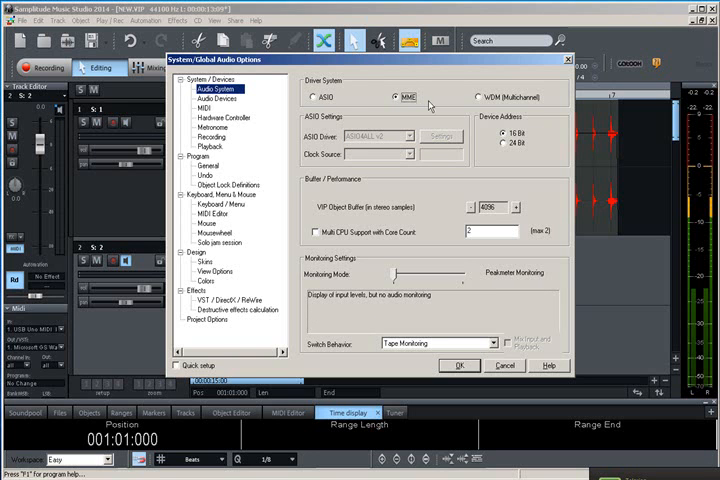
mouse_move(470, 96)
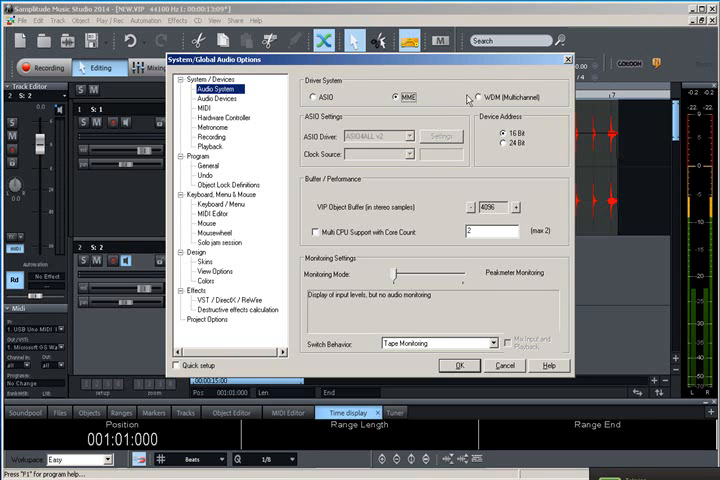
mouse_move(568, 64)
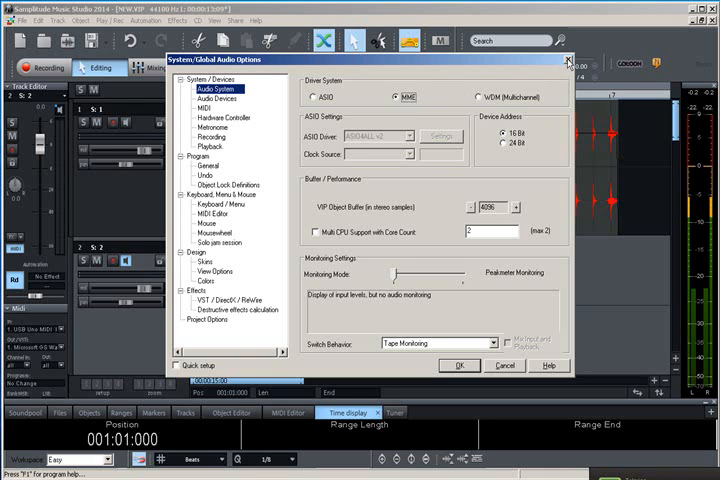
mouse_move(460, 92)
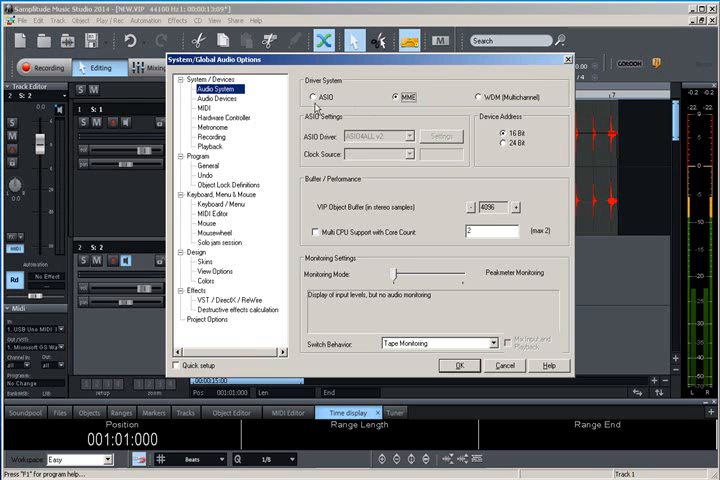
click(308, 96)
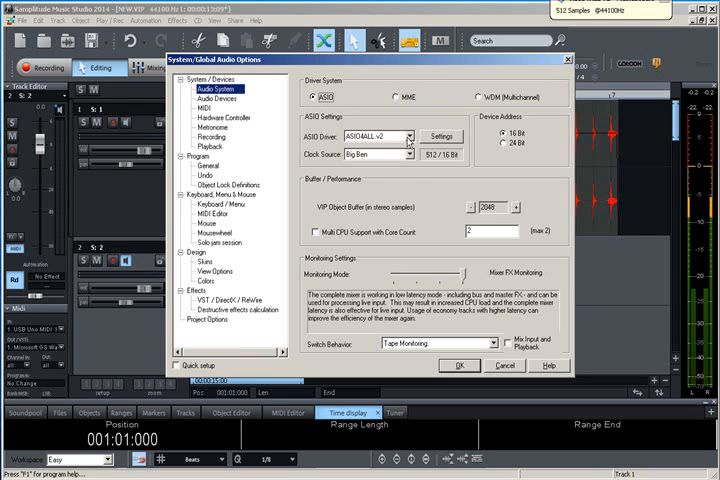
click(378, 136)
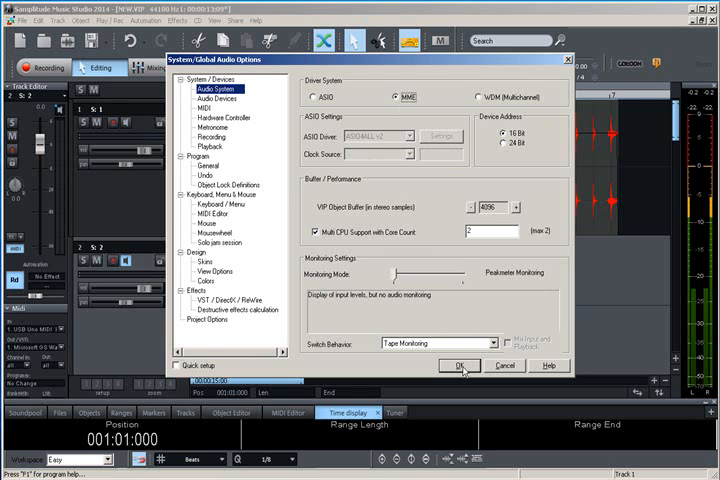
click(458, 364)
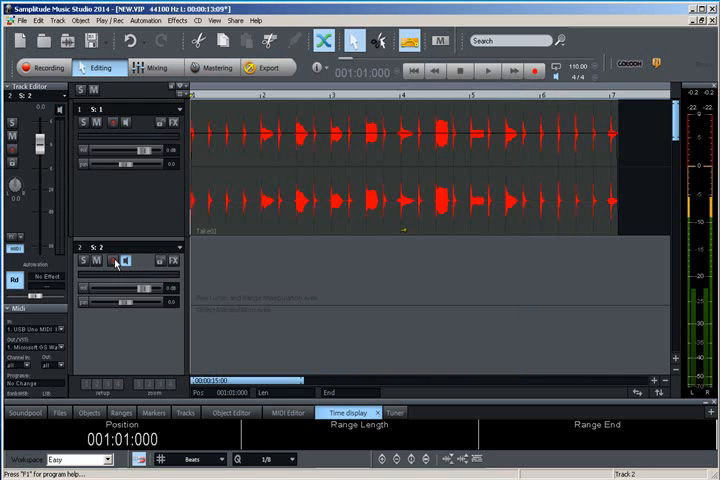
click(112, 260)
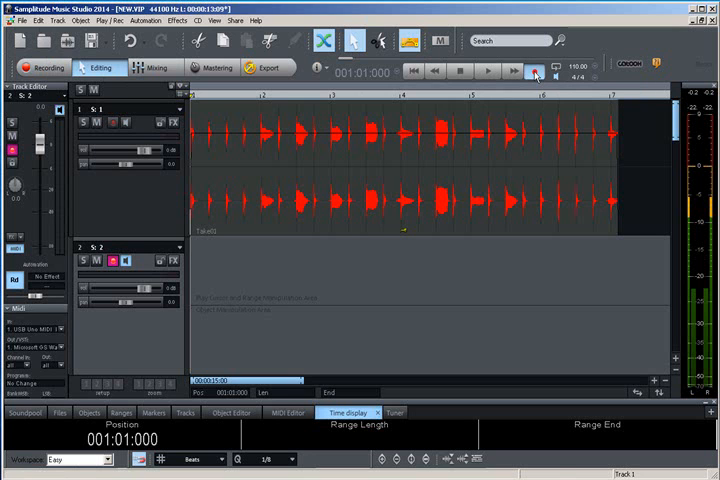
click(488, 70)
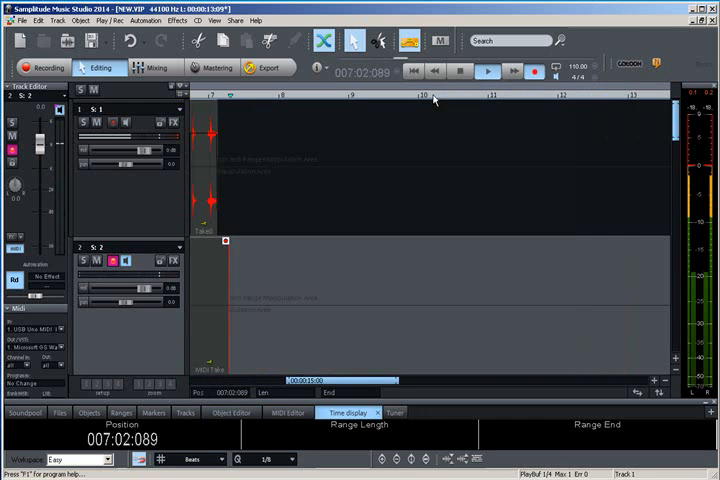
- Stop the keyboard recording pass and keep the take on track 2
click(460, 70)
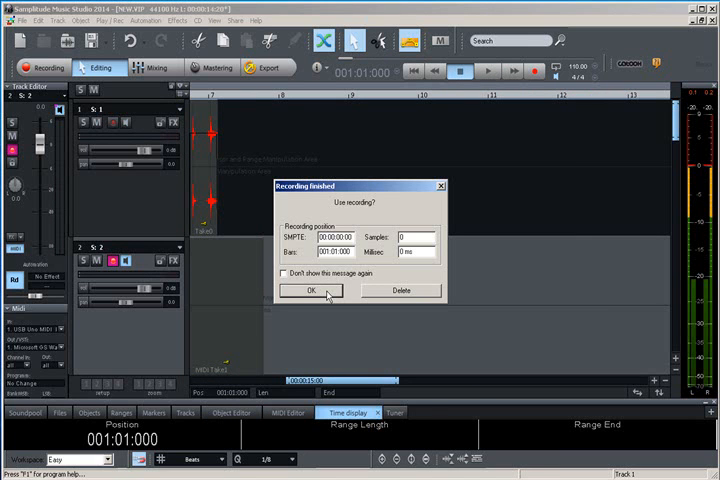
click(312, 290)
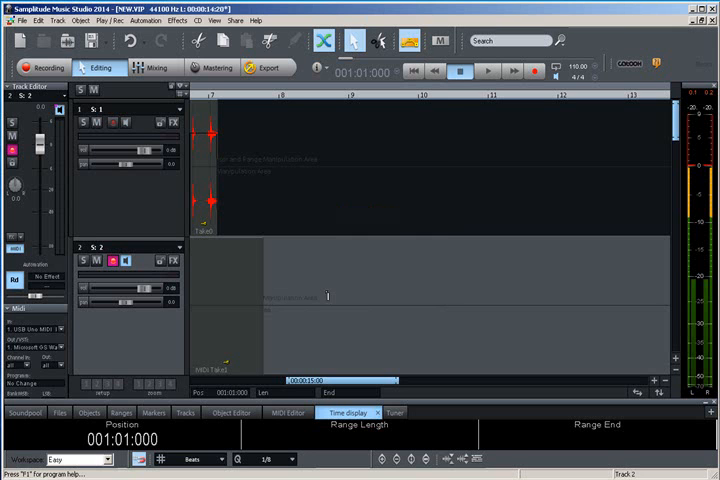